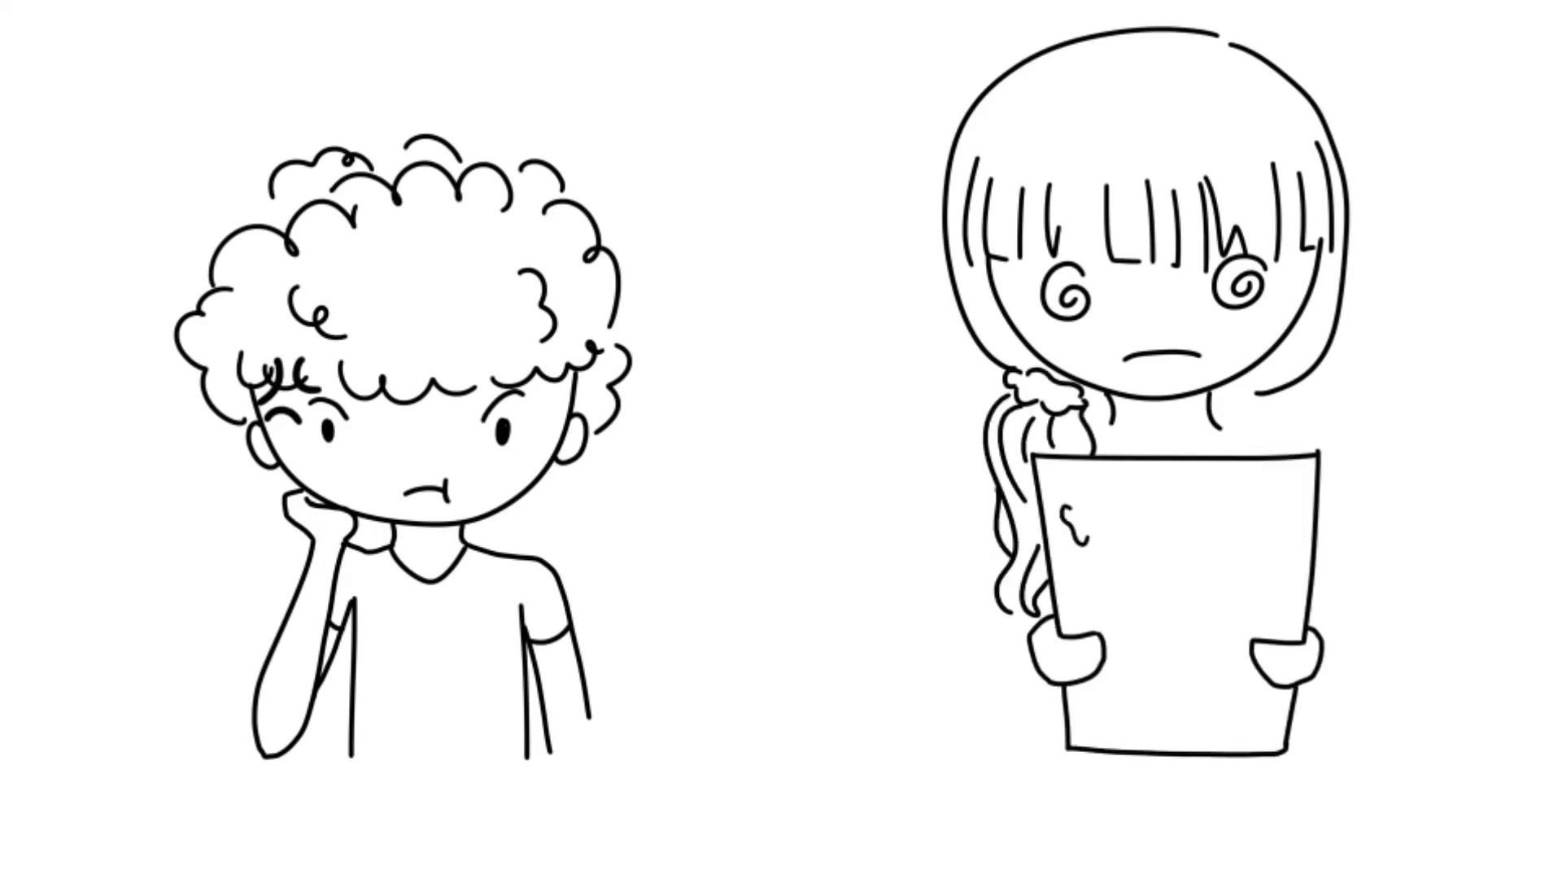
Handwrite 'chemistry' on the girl's sheet and 'history' beneath it.
{"action": "type", "text": "chemist"}
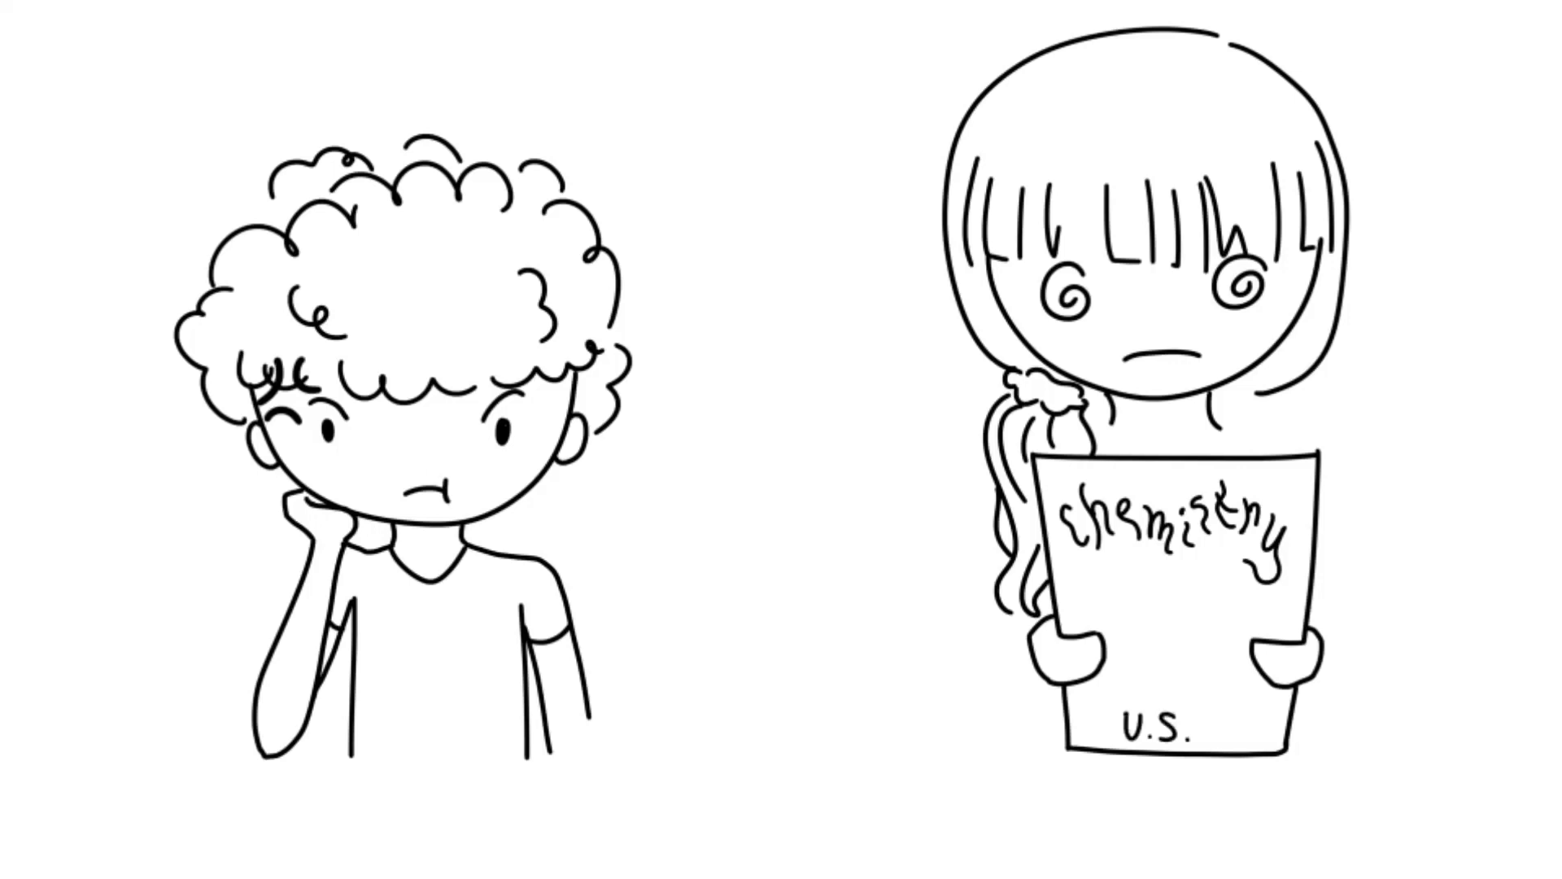
{"action": "type", "text": "histor"}
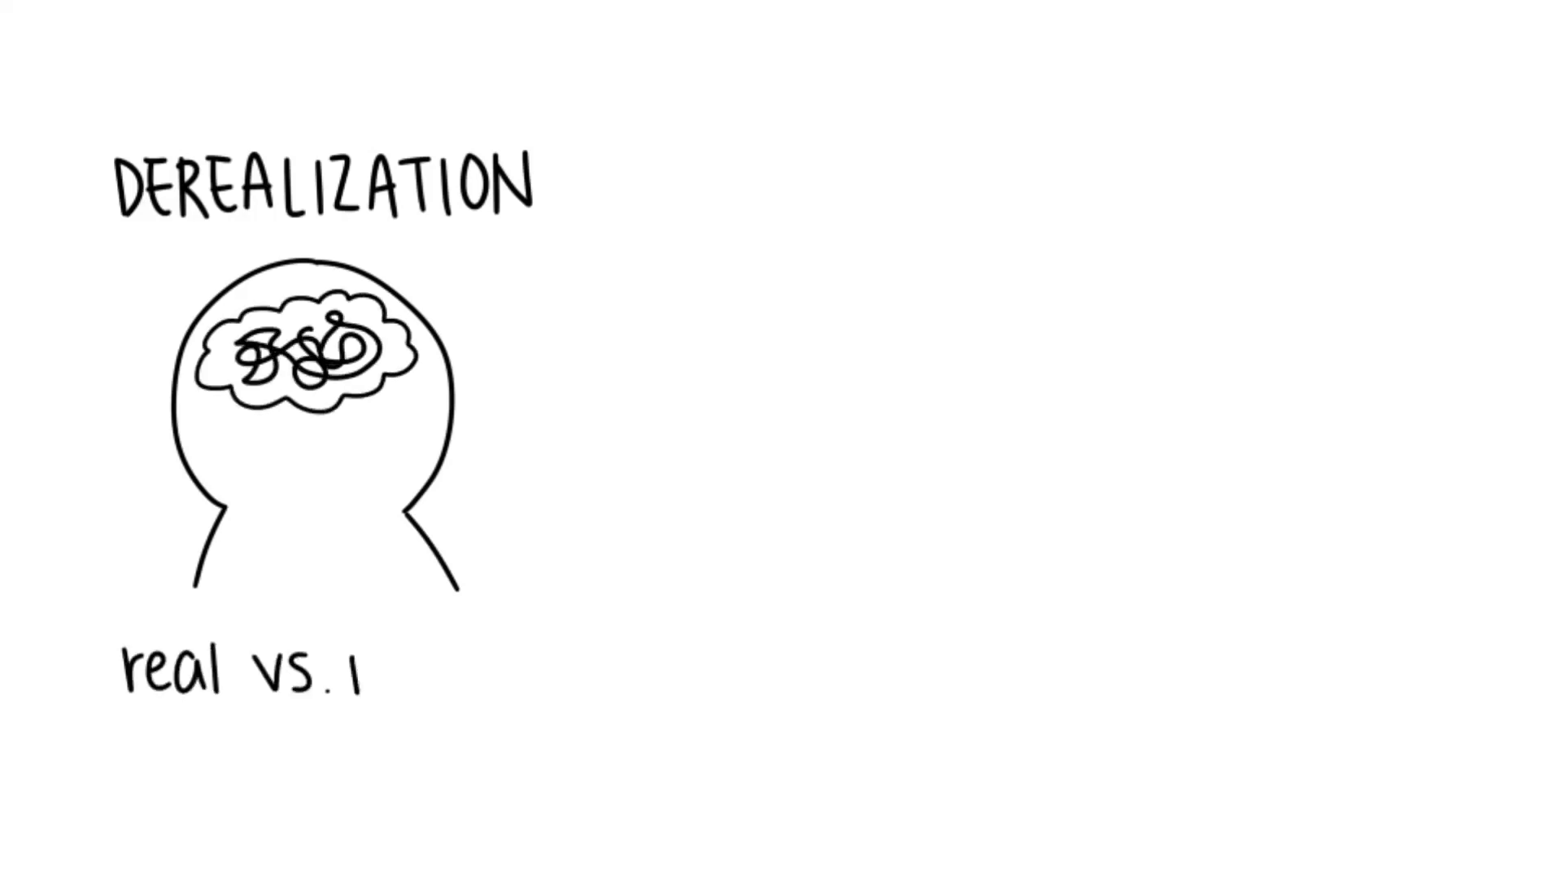
Write 'nonreal?' in the derealization scene and 'IPAT anxiety scale' in the survey scene.
{"action": "type", "text": "nonreal?"}
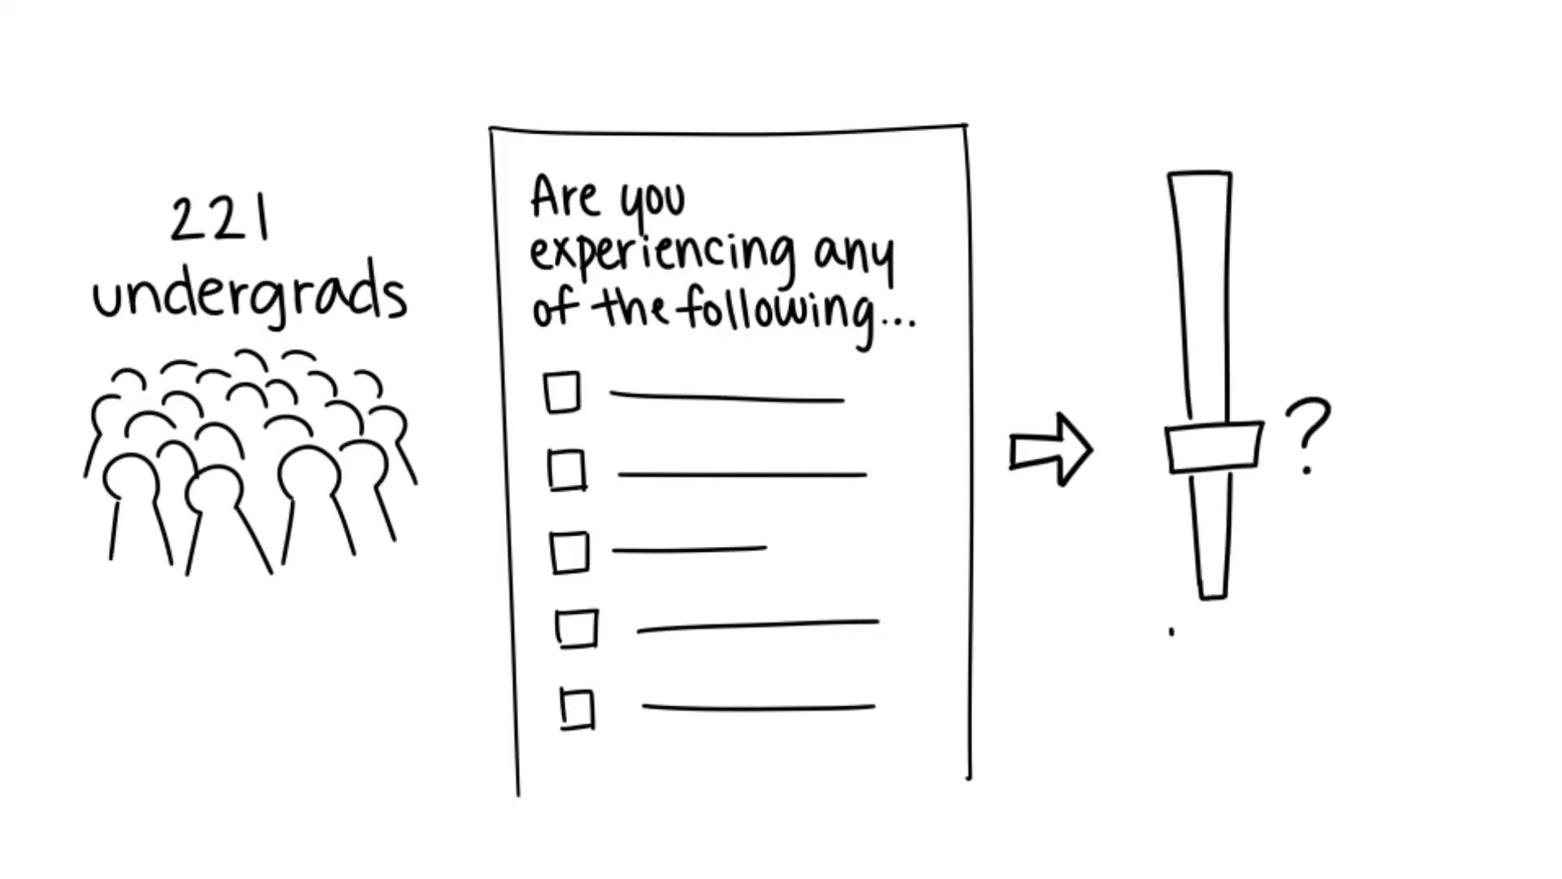
{"action": "type", "text": "IPAT anxiety sca"}
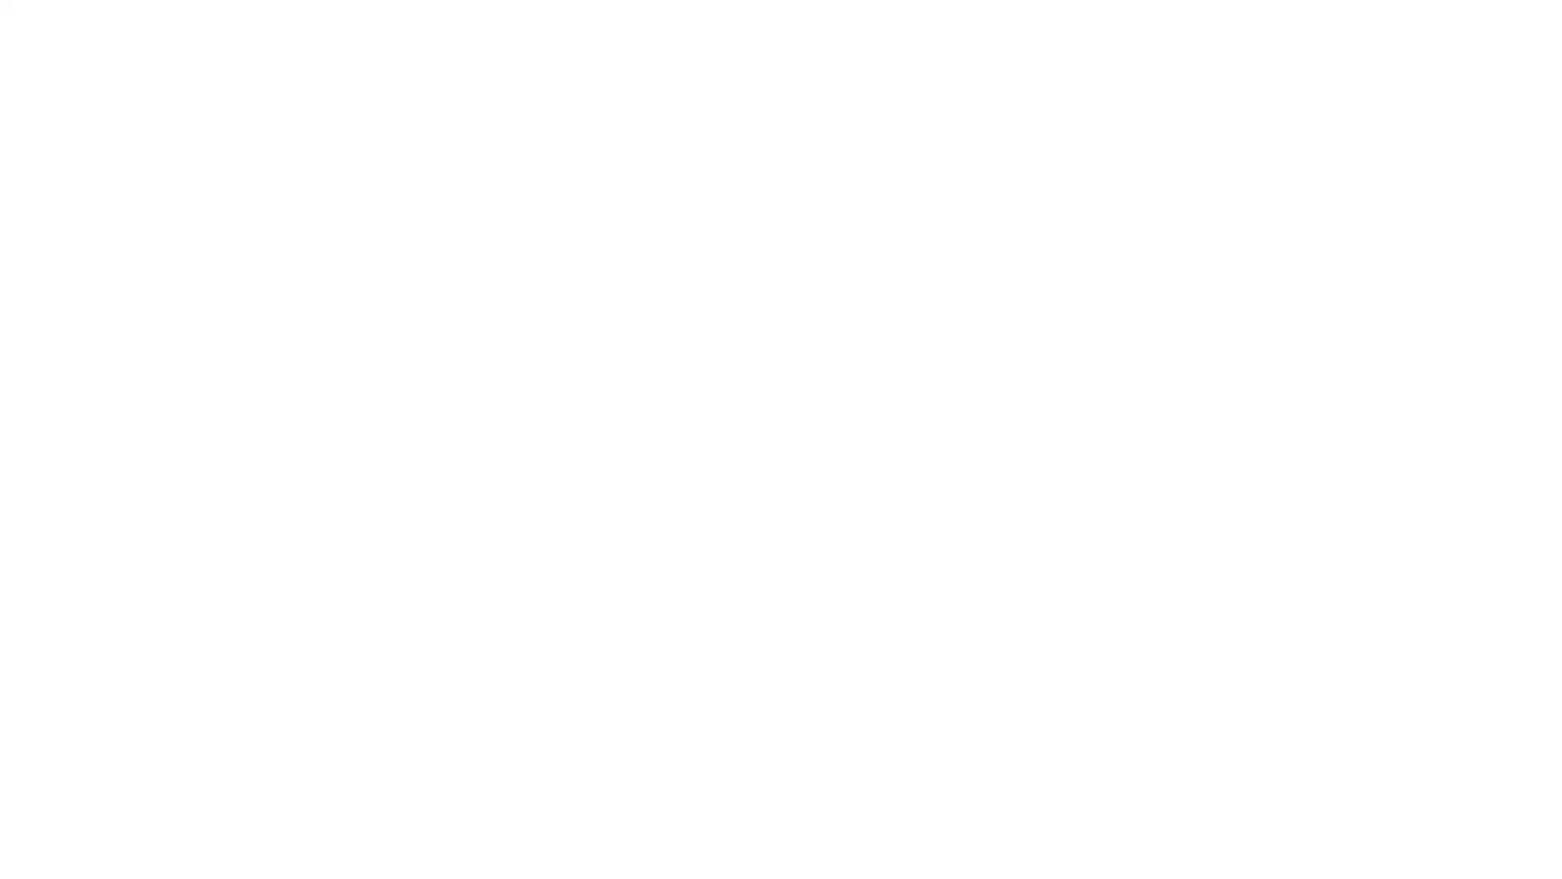
Write 'derealization/depersonalization' linked by a chain to 'anxiety'.
{"action": "type", "text": "derealization"}
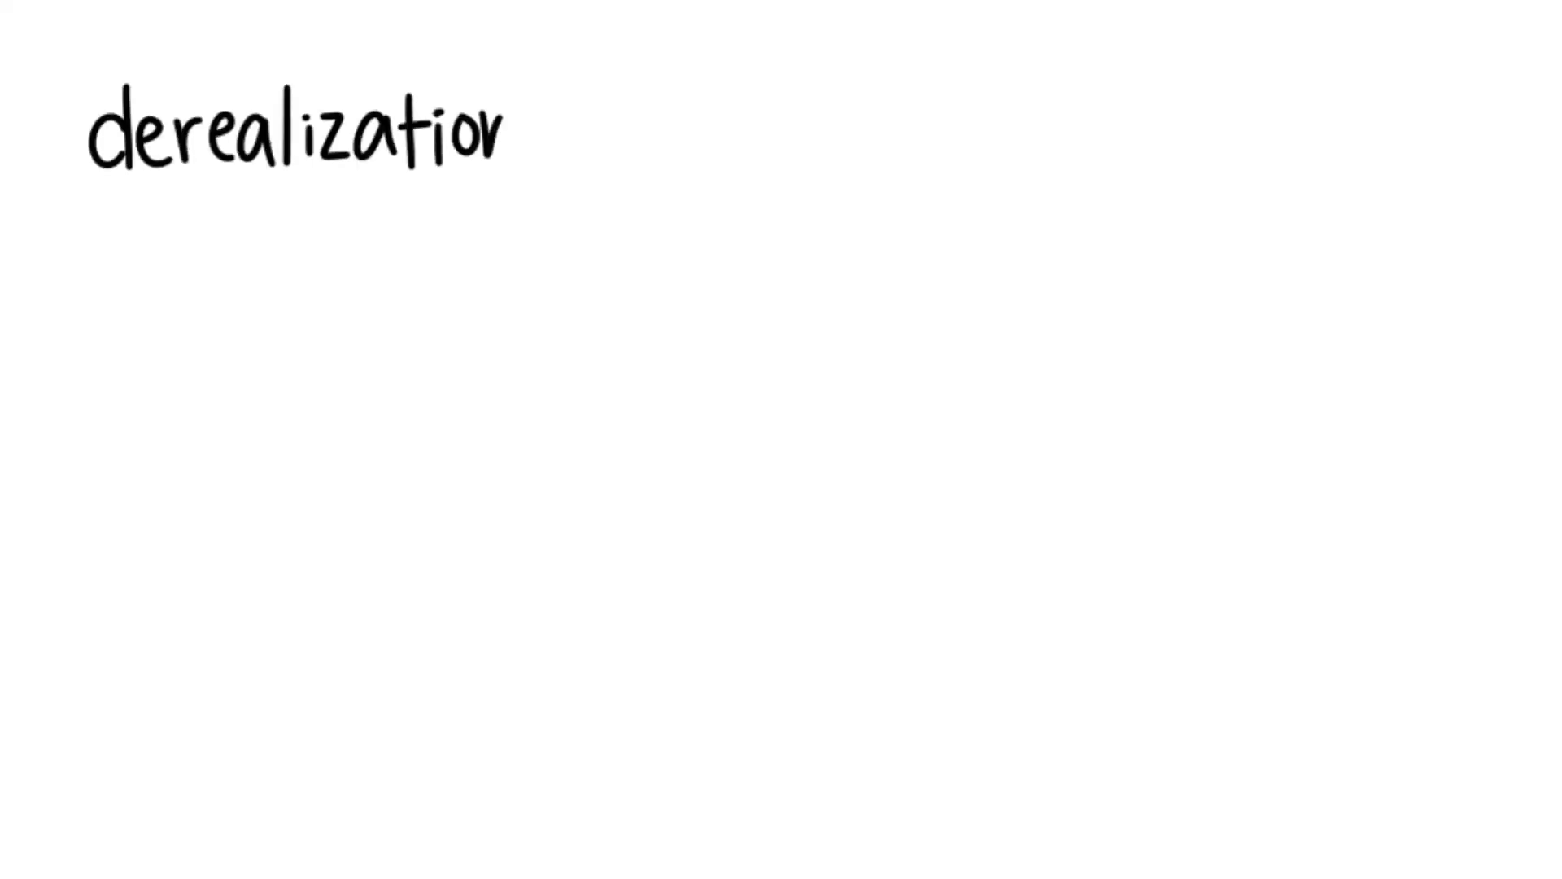
{"action": "type", "text": "n/depersonalization"}
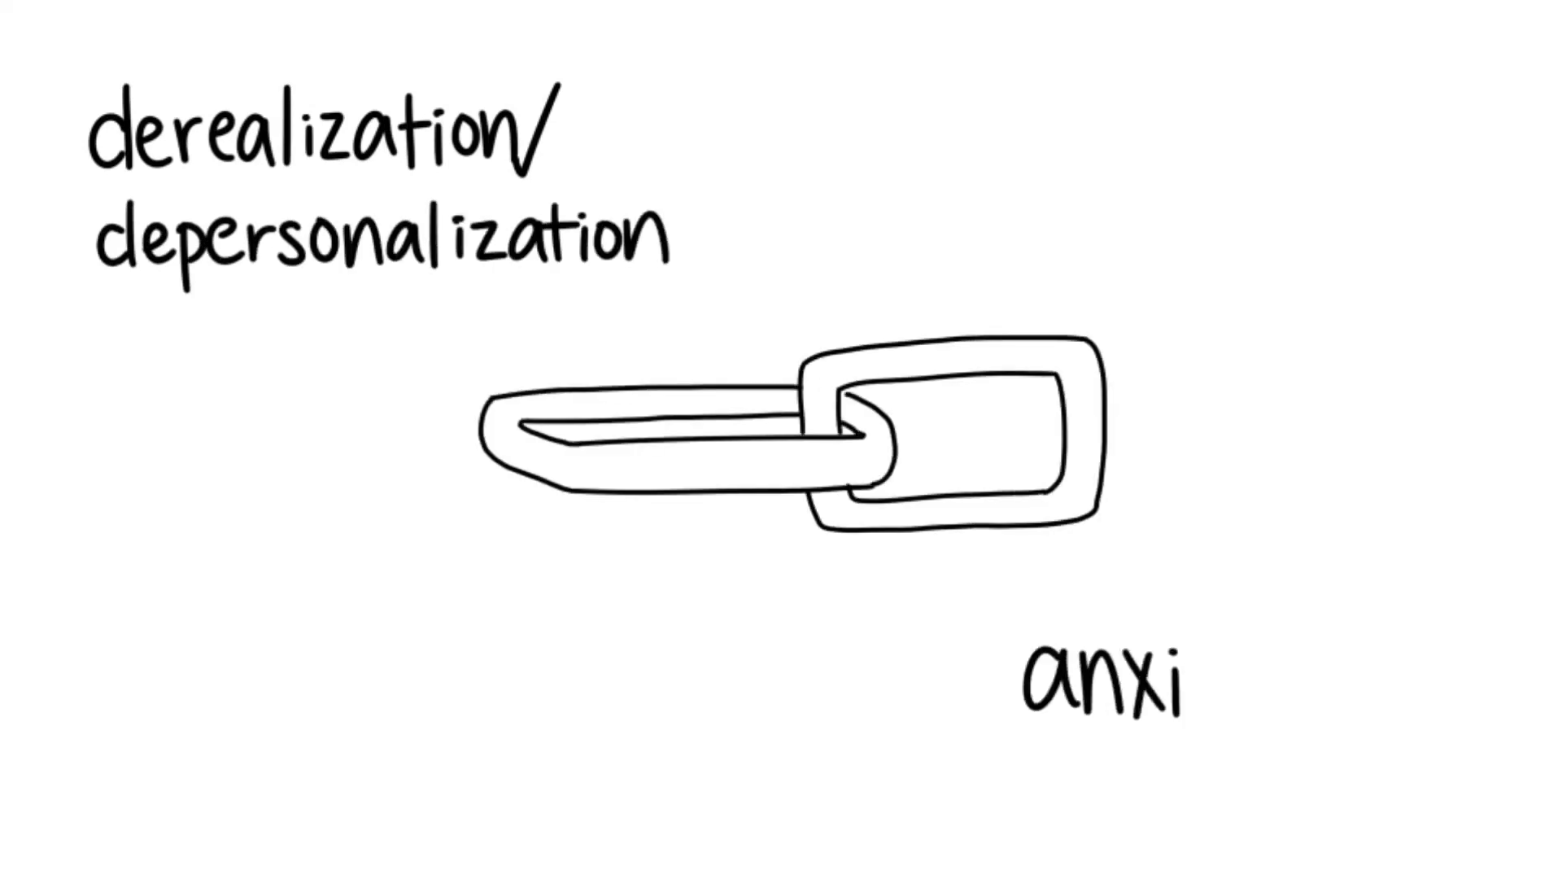
{"action": "type", "text": "ety"}
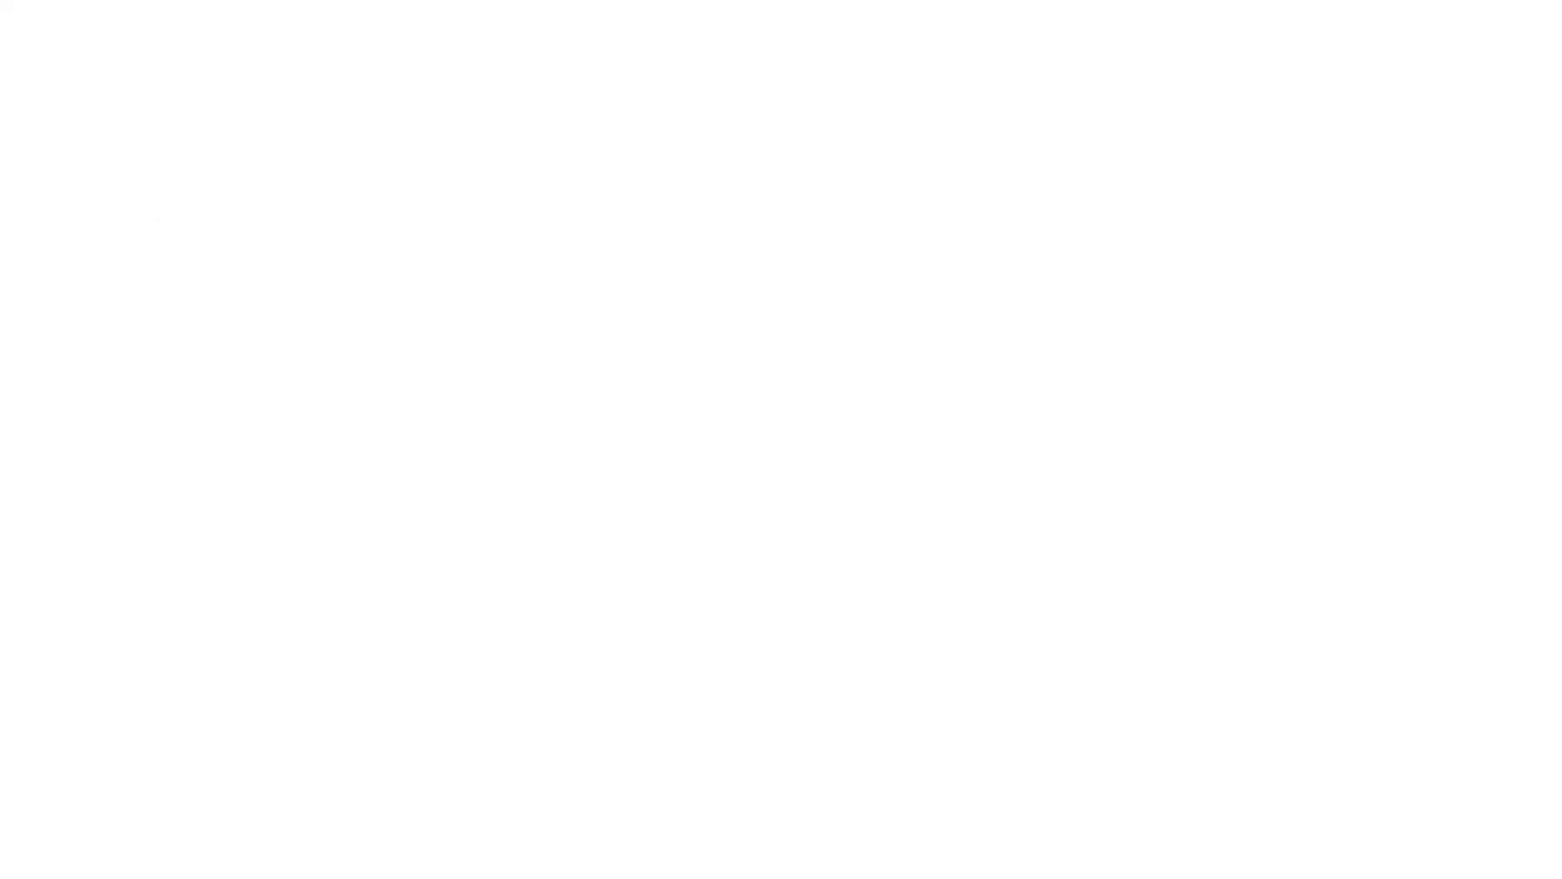
Draw a long horizontal arrow across the top of the canvas.
{"action": "left_click_drag", "start_coordinate": [302, 92], "coordinate": [1256, 81]}
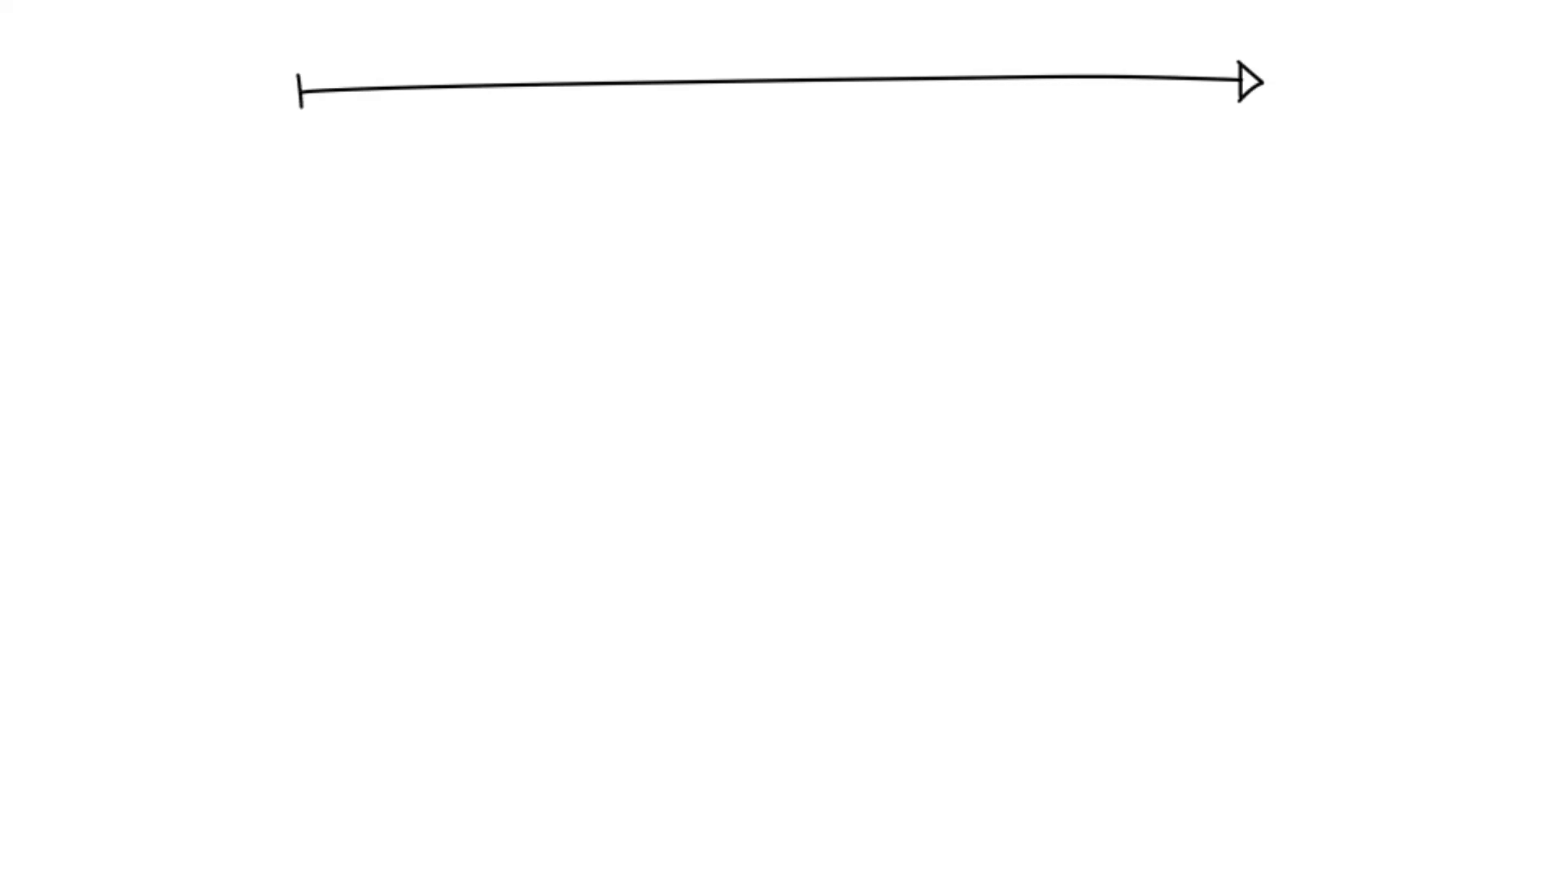